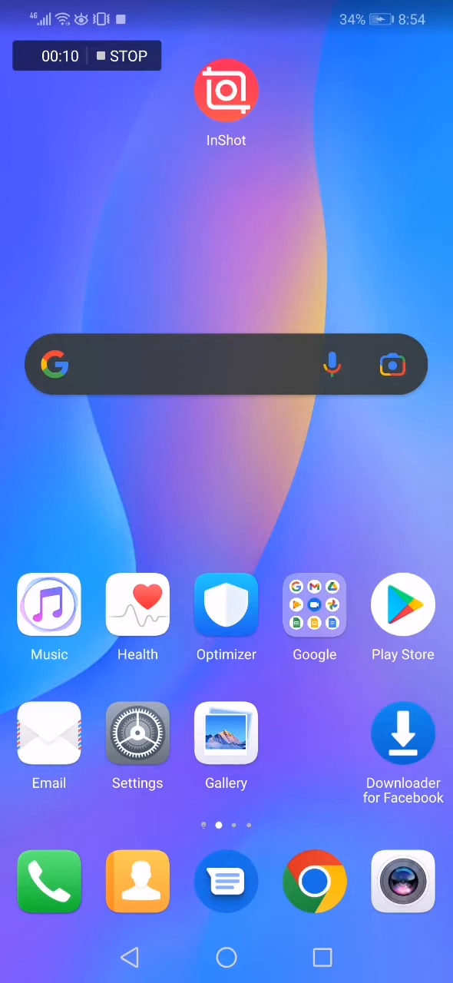
- Launch InShot from its home-screen icon to reach the start page
click(226, 90)
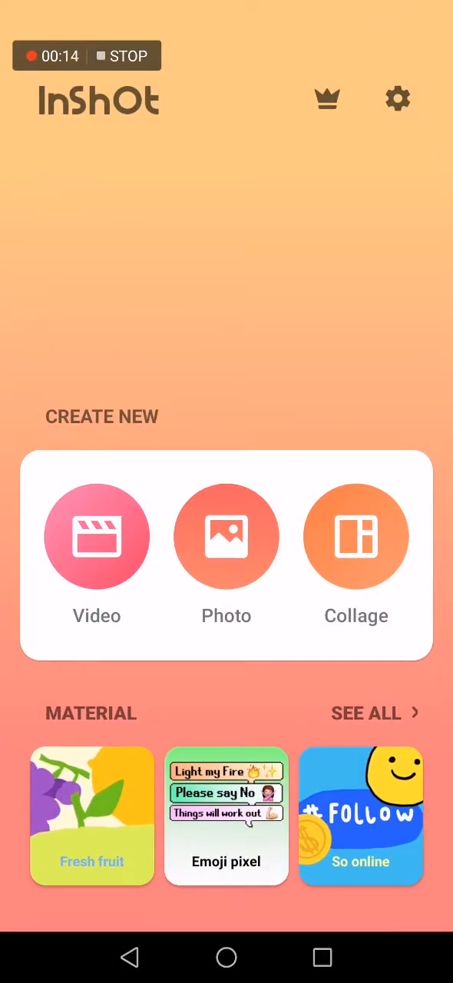
click(397, 98)
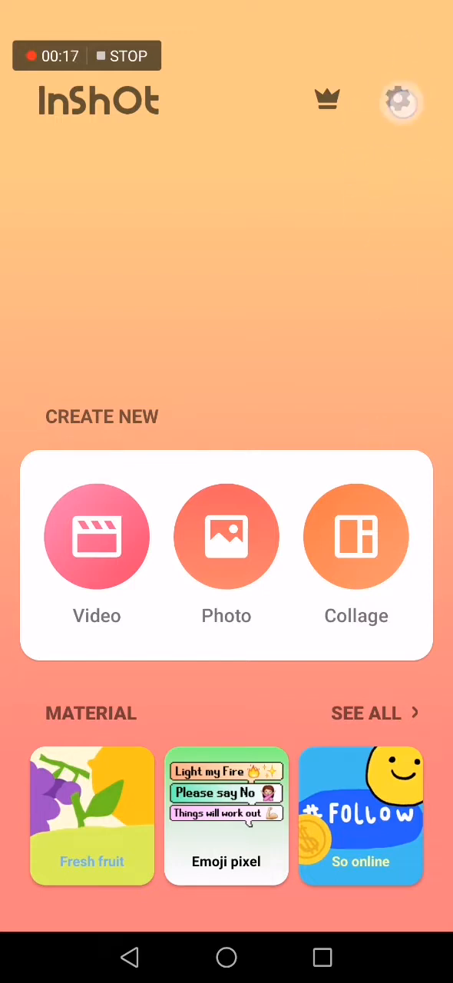
- Open InShot settings from the gear icon and tap Clear Cache
click(401, 101)
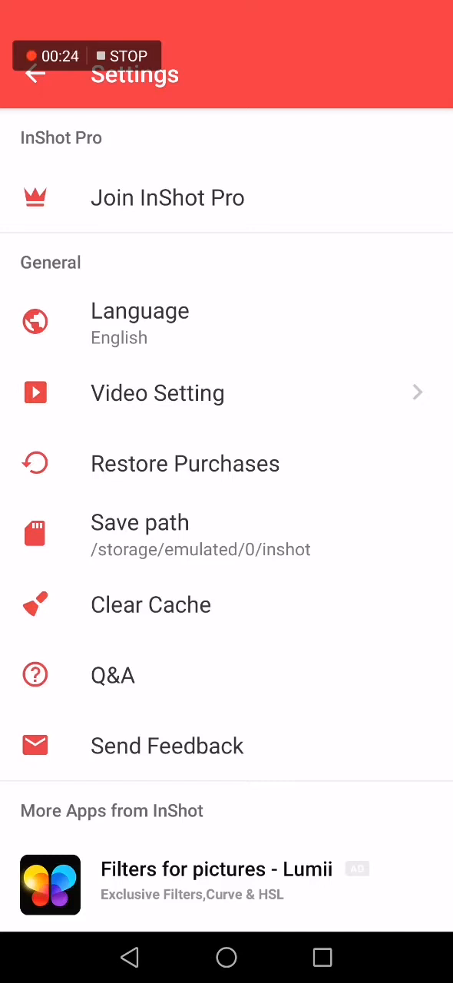
scroll(up, 3)
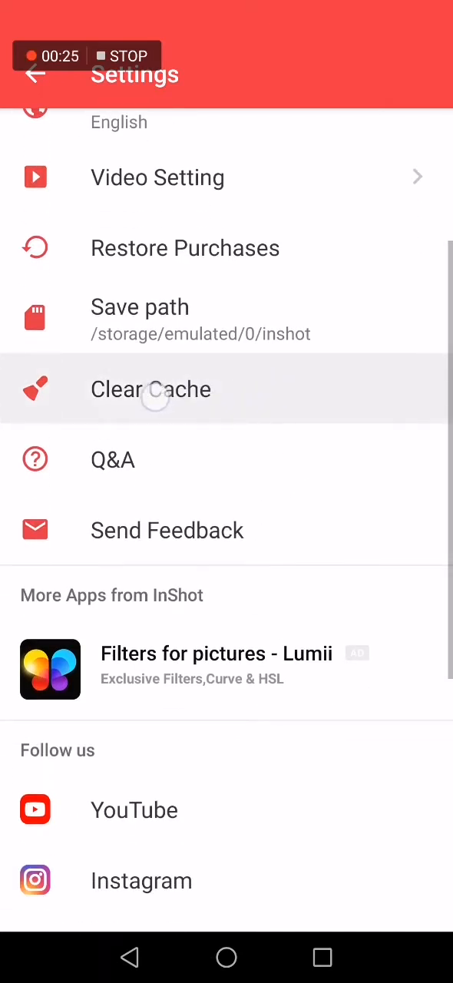
scroll(down, 3)
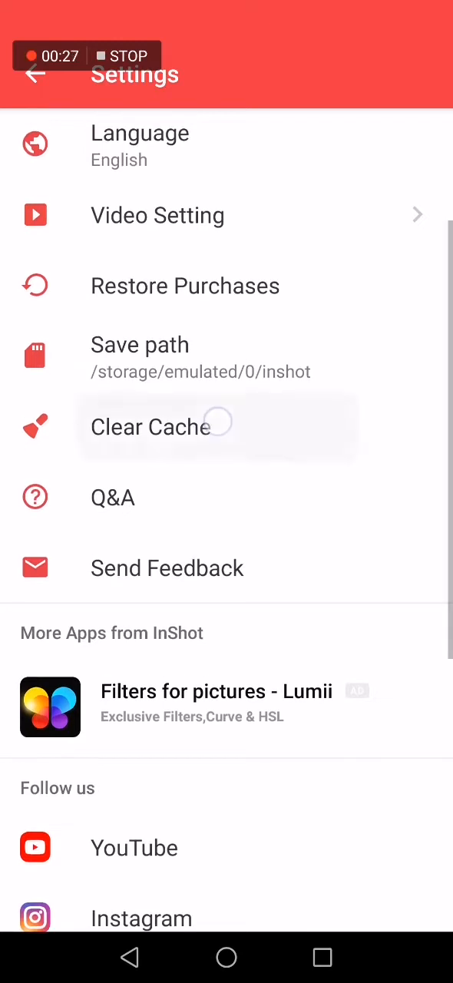
click(150, 427)
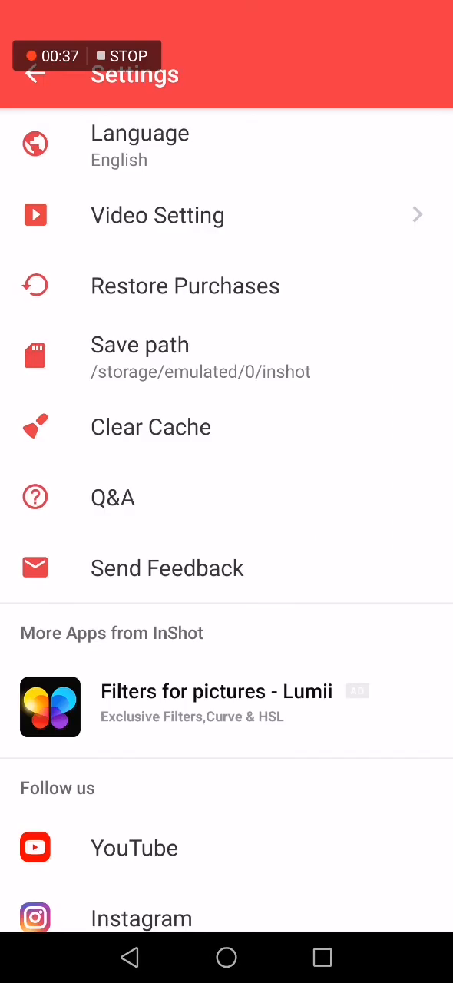
scroll(down, 3)
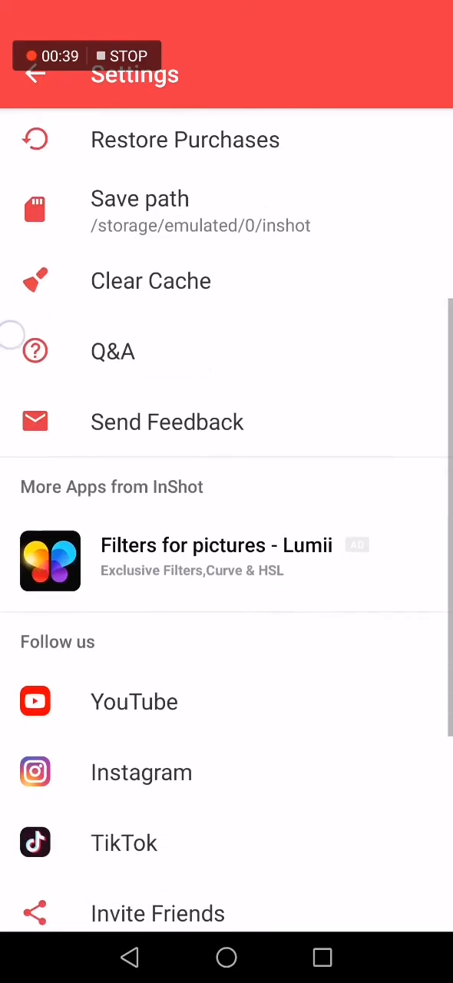
scroll(down, 3)
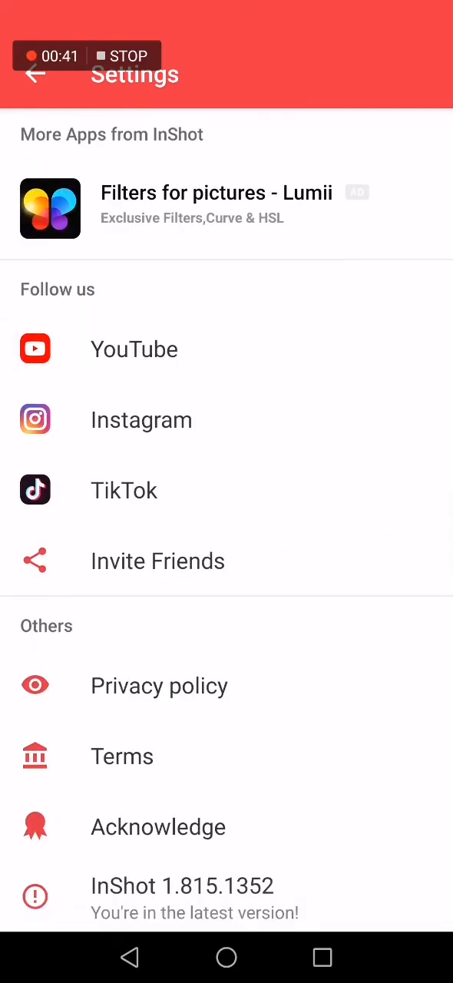